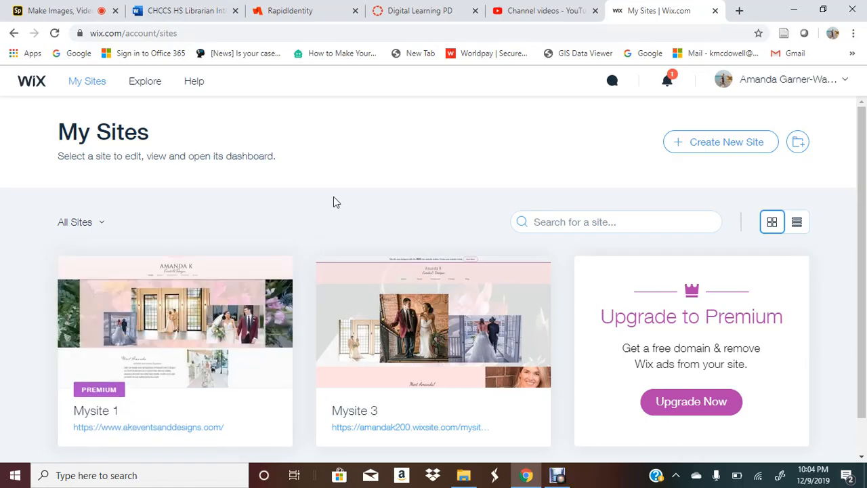
pyautogui.moveTo(87, 81)
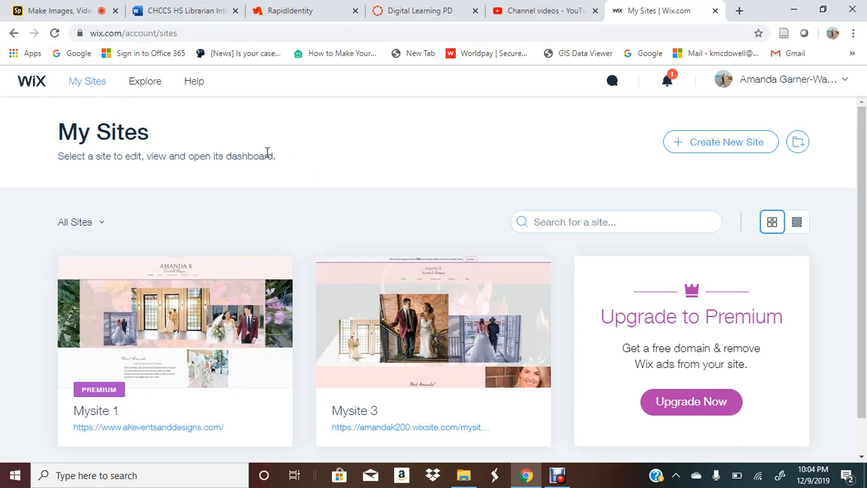
pyautogui.moveTo(396, 169)
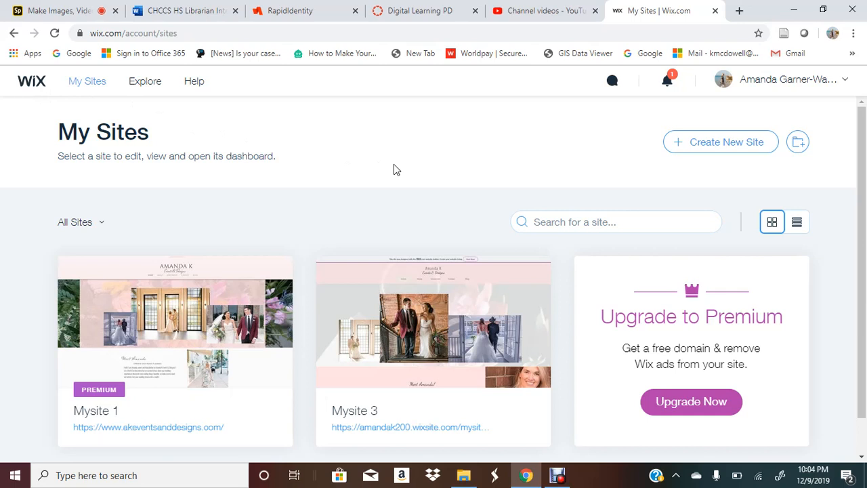
pyautogui.moveTo(378, 179)
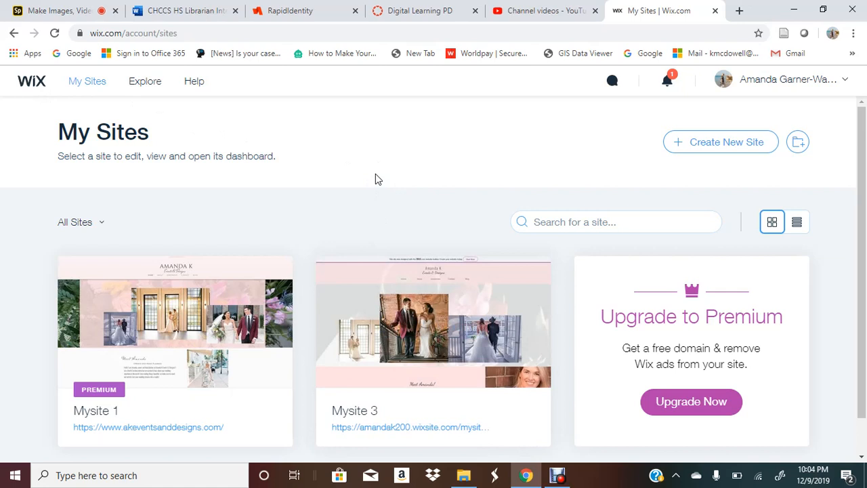
pyautogui.moveTo(678, 152)
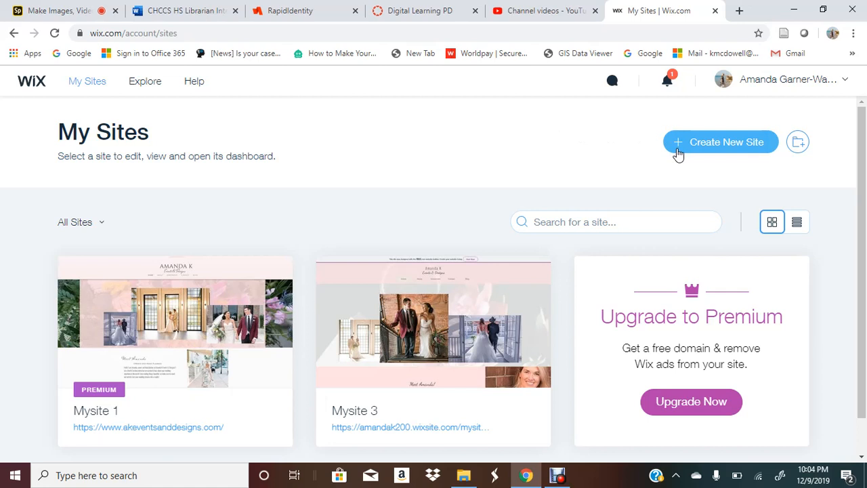
# Start a new Blog site and build it from a template in the Wix Editor.
pyautogui.click(720, 141)
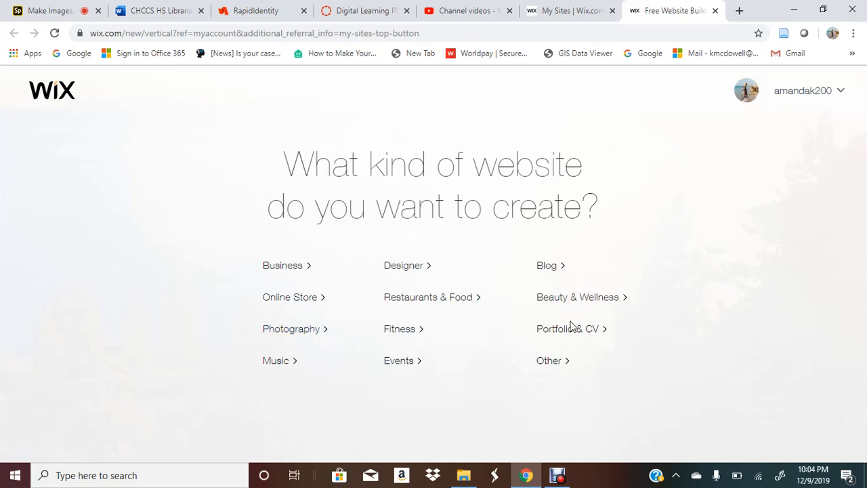
pyautogui.moveTo(547, 265)
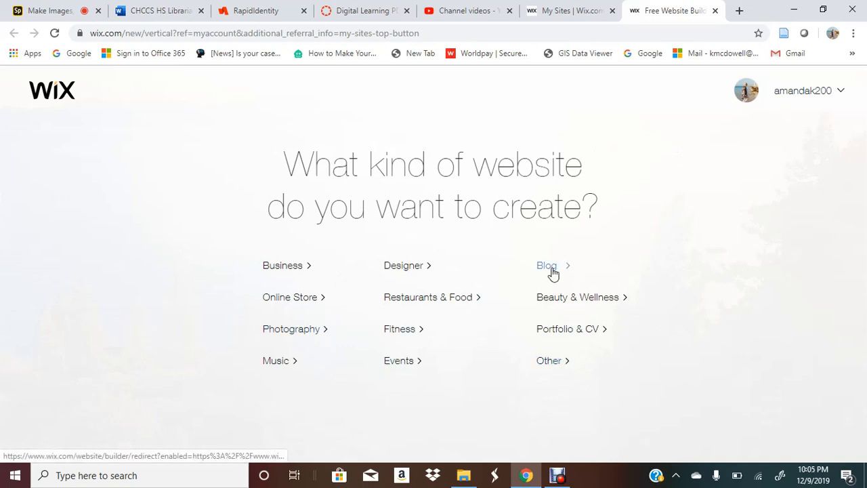
pyautogui.click(546, 265)
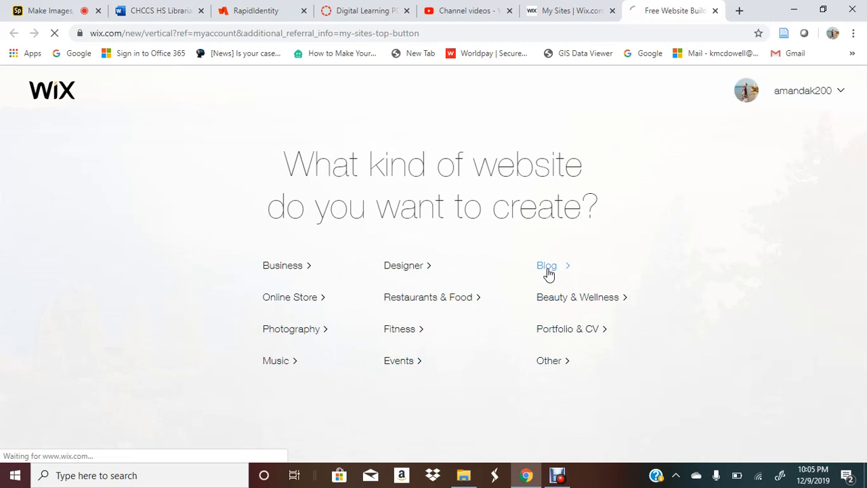
pyautogui.click(547, 264)
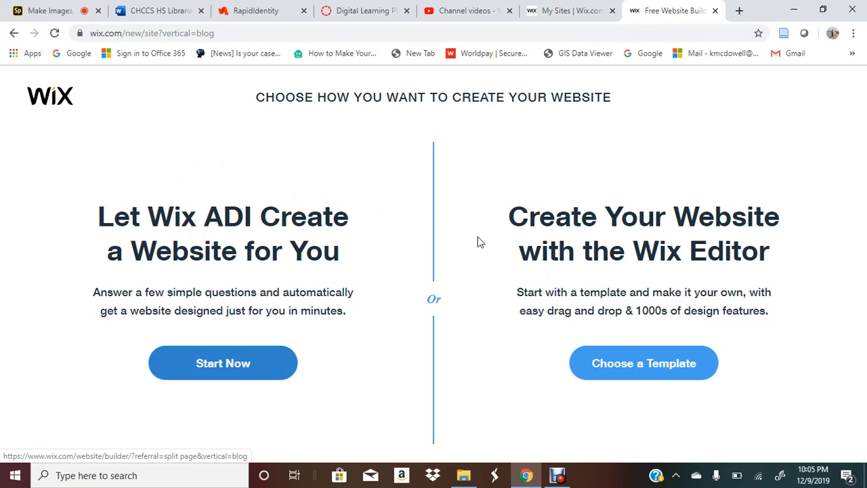
pyautogui.moveTo(642, 363)
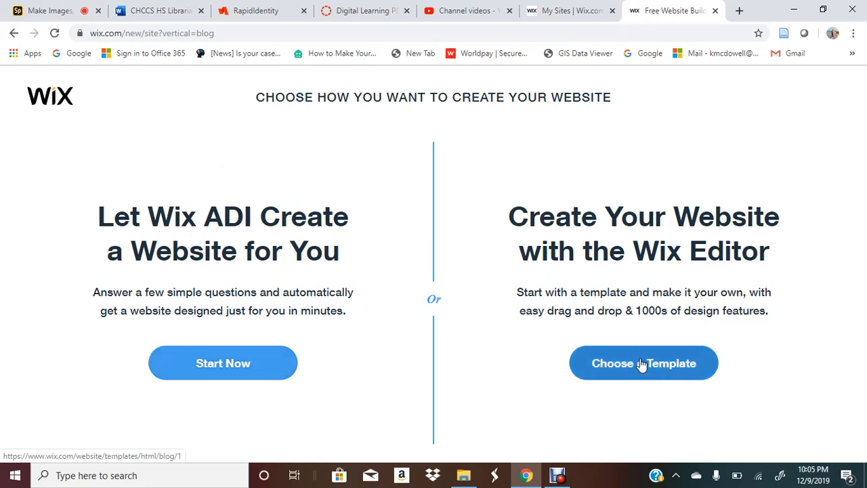
pyautogui.click(643, 363)
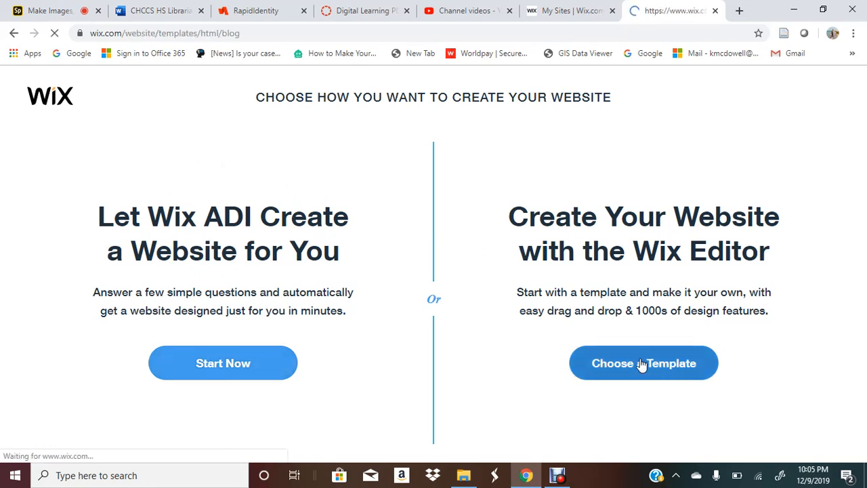
# Browse blog templates and open Style & Design Blog & Podcast in the editor.
pyautogui.click(643, 363)
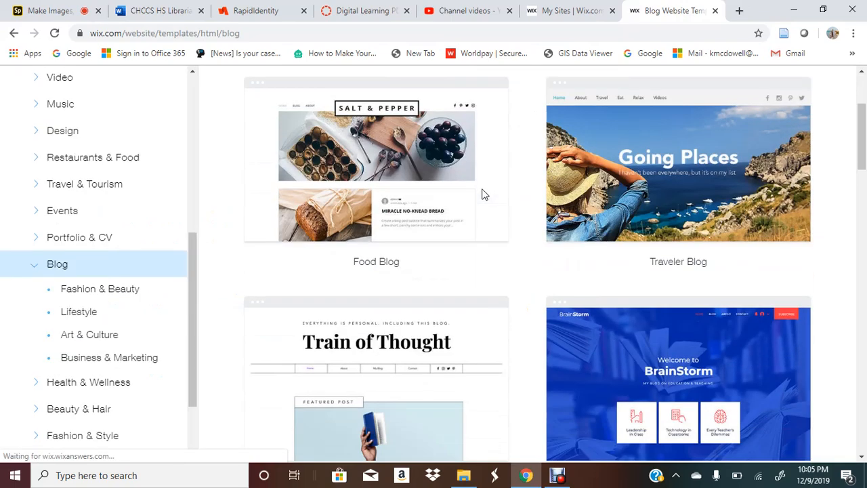
pyautogui.scroll(-3)
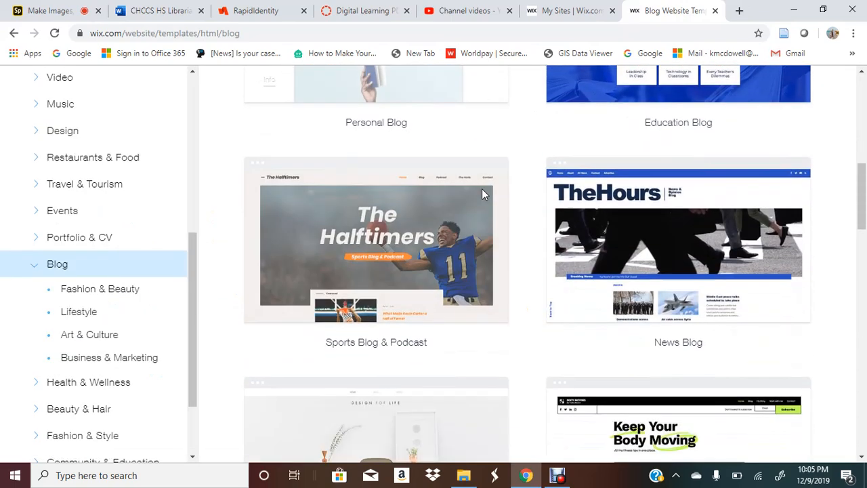
pyautogui.scroll(-3)
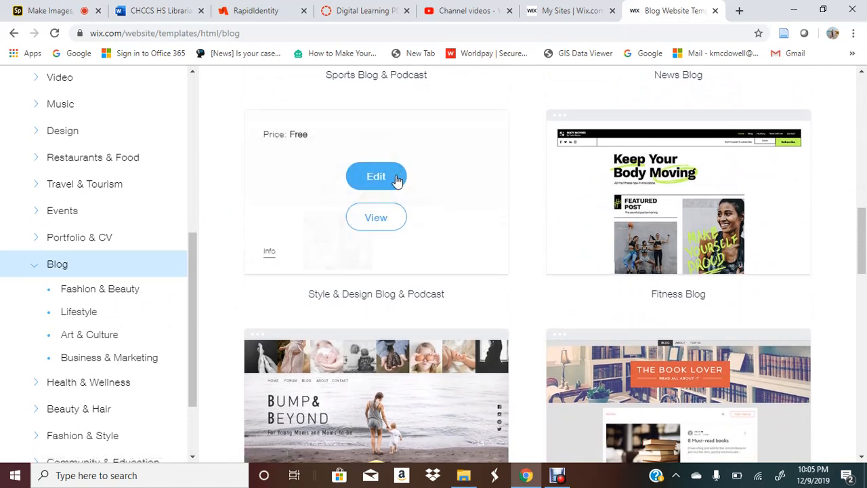
pyautogui.click(376, 176)
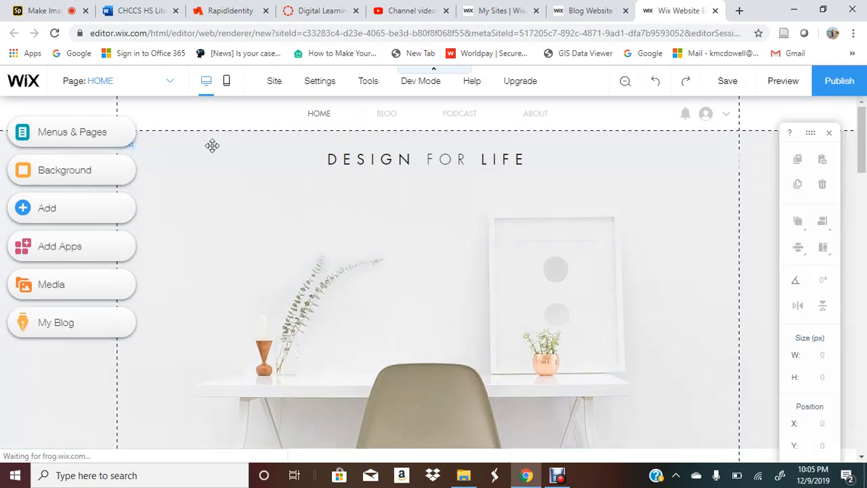
# View the PODCAST page from the site pages list.
pyautogui.click(72, 132)
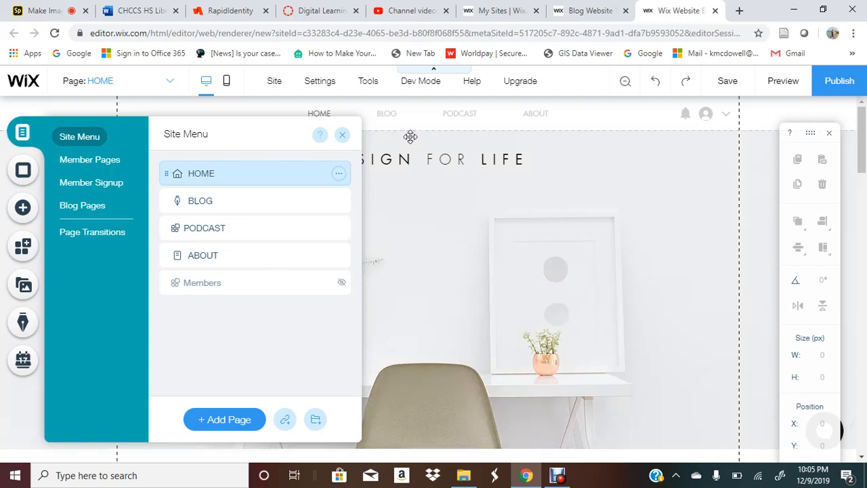
pyautogui.moveTo(281, 227)
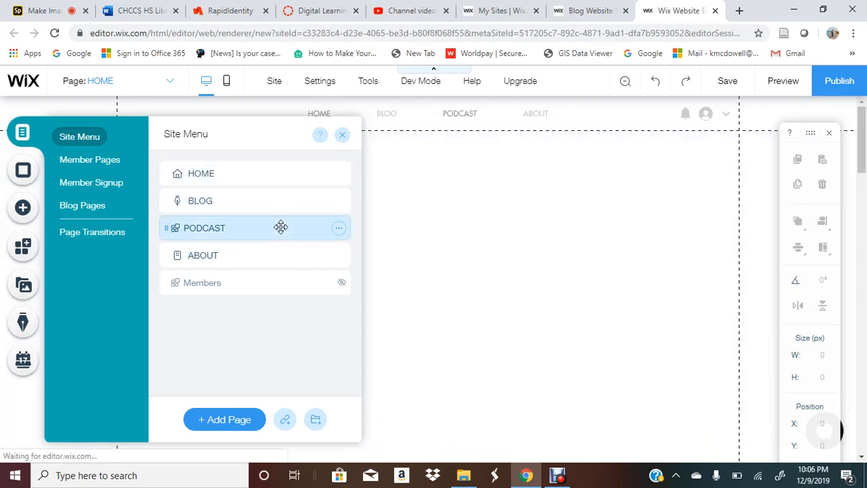
pyautogui.click(204, 227)
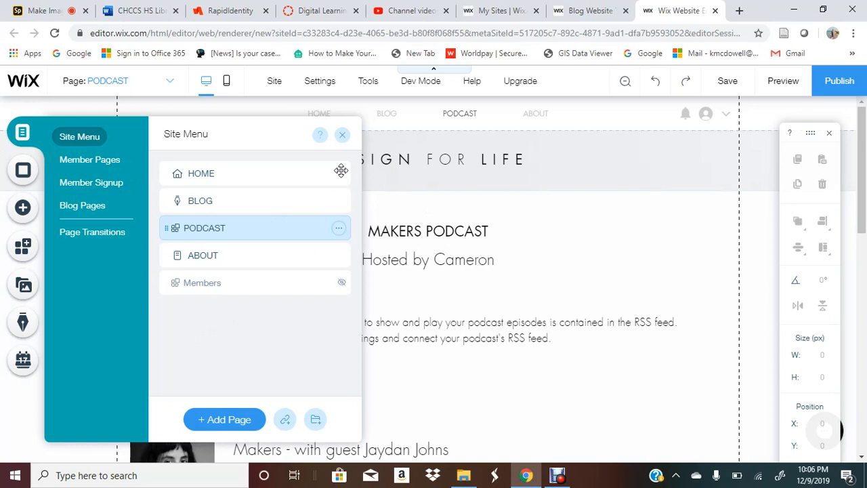
pyautogui.click(342, 134)
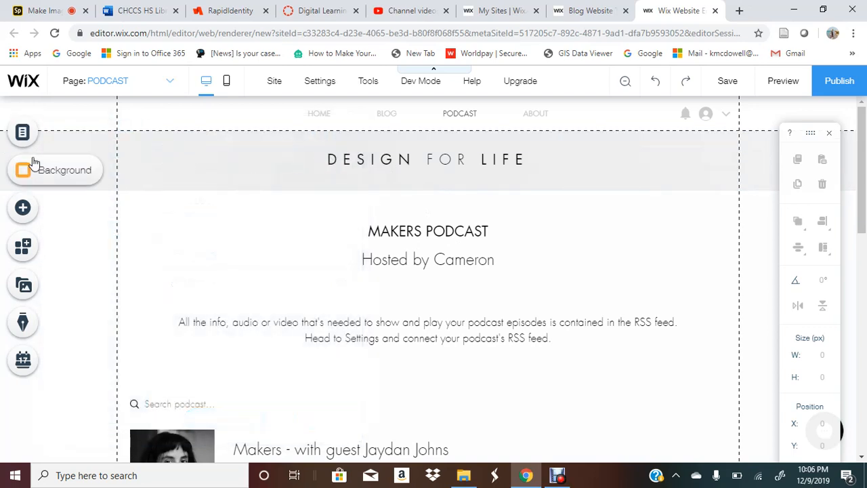
# Return to the HOME page and choose an image background for the top strip.
pyautogui.click(22, 132)
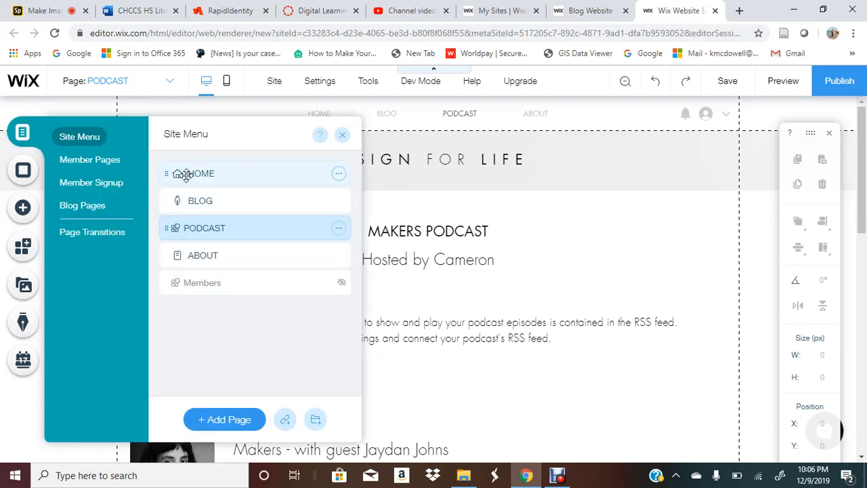
pyautogui.click(200, 174)
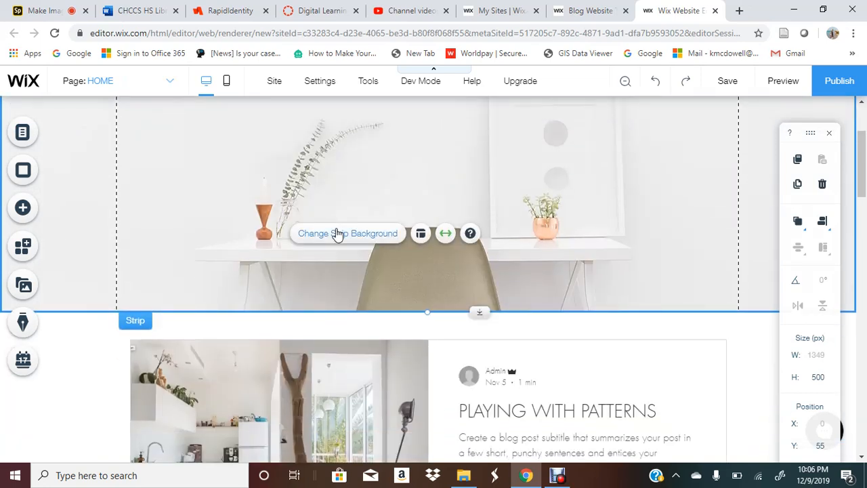
pyautogui.click(348, 233)
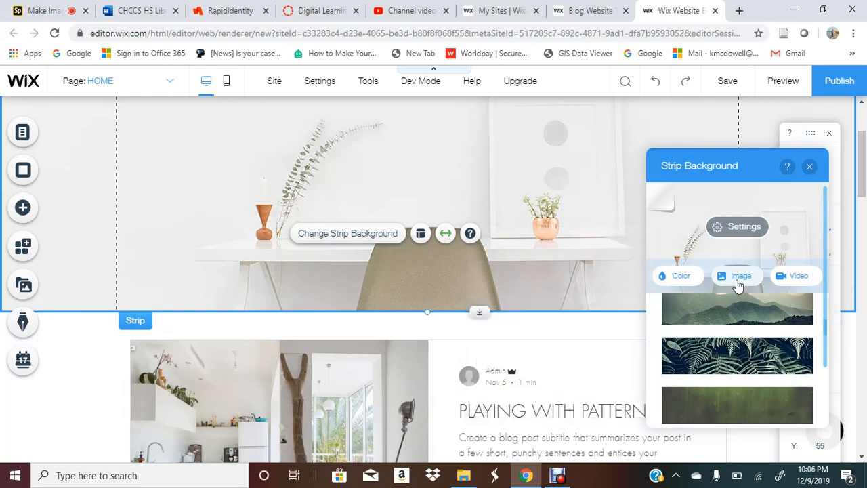
pyautogui.click(740, 275)
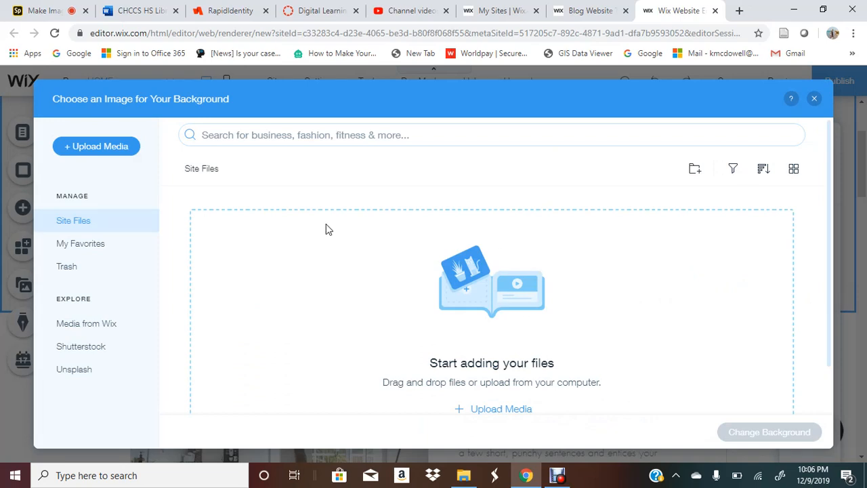
pyautogui.moveTo(93, 225)
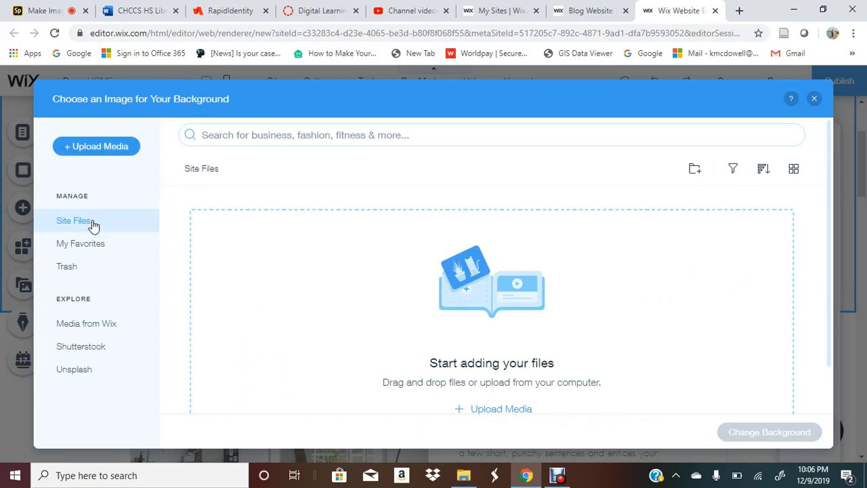
pyautogui.moveTo(85, 337)
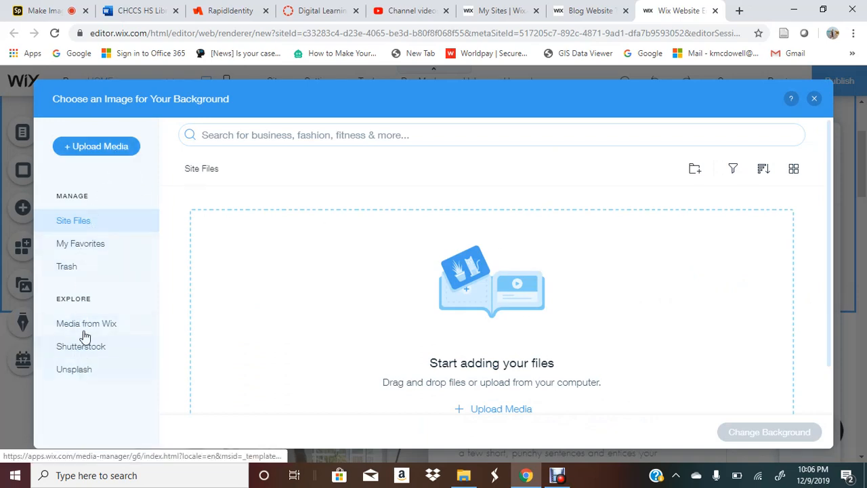
# Set the header strip background to the Succulent photo from Media from Wix.
pyautogui.click(86, 323)
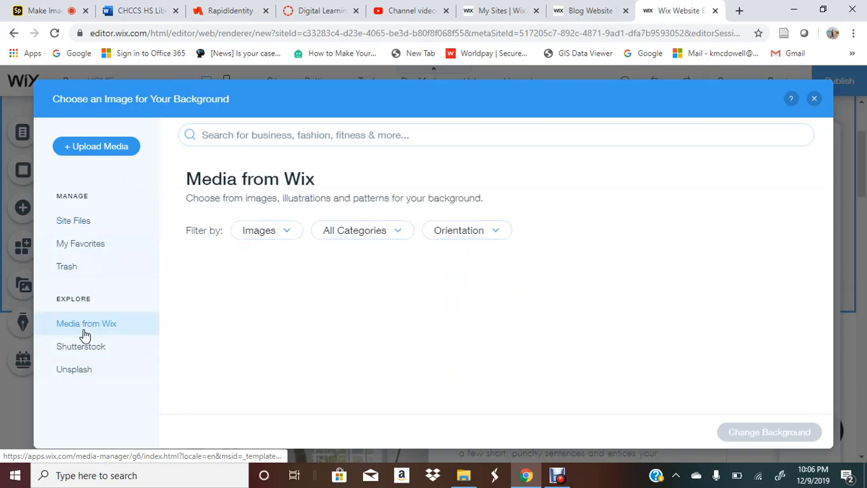
pyautogui.click(86, 324)
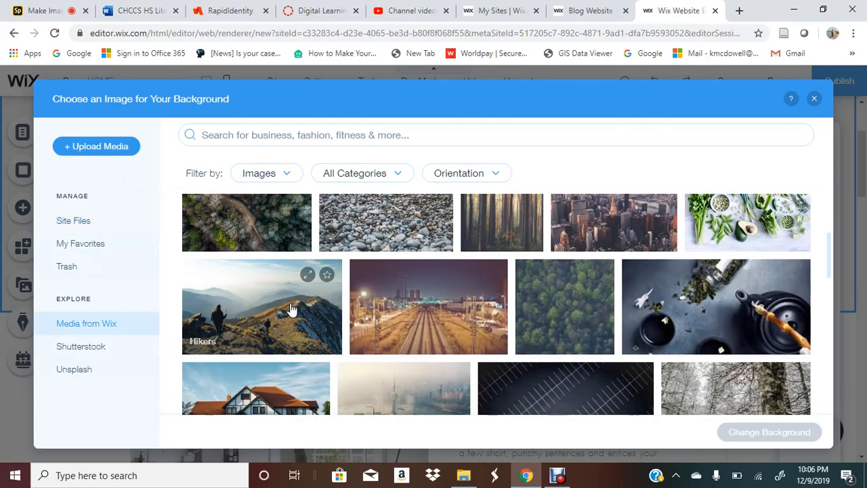
pyautogui.scroll(-3)
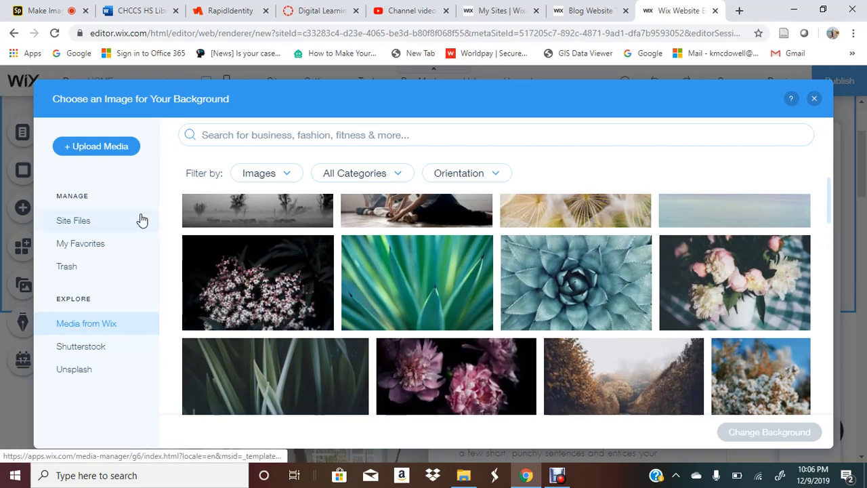
pyautogui.moveTo(91, 252)
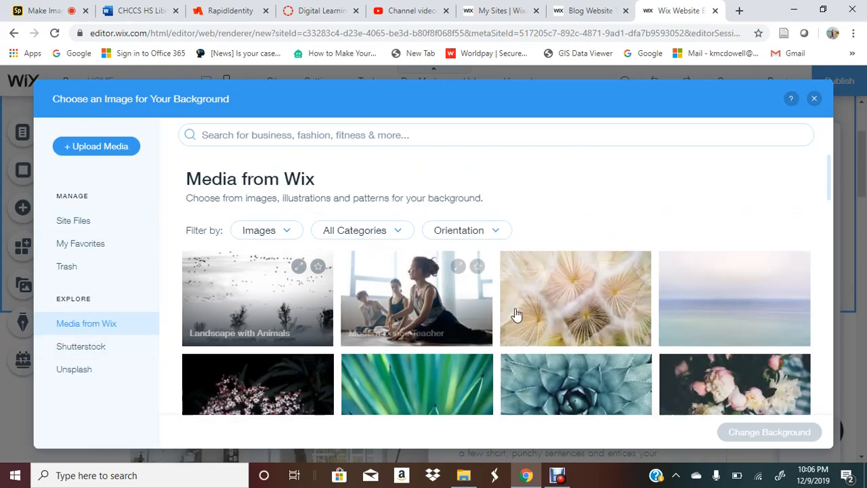
pyautogui.moveTo(457, 311)
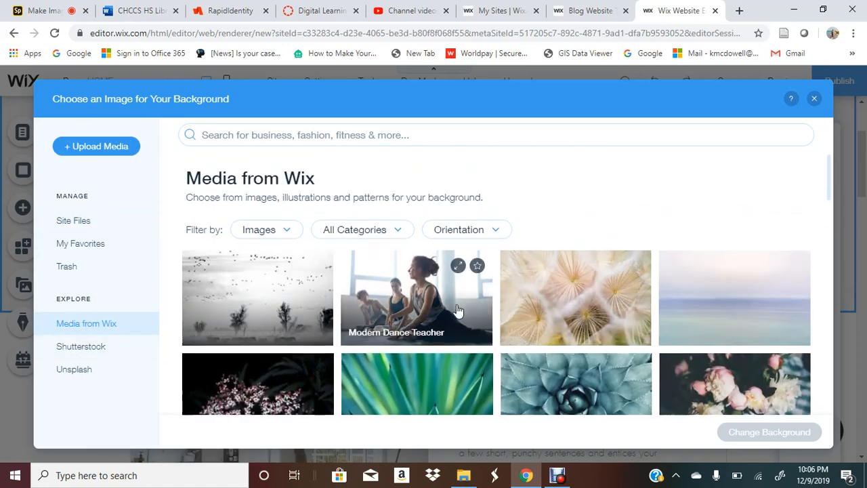
pyautogui.scroll(-3)
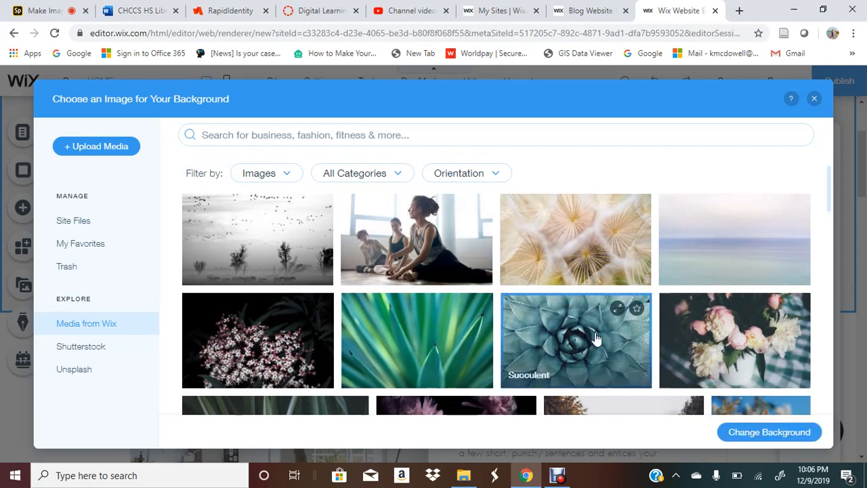
pyautogui.click(769, 431)
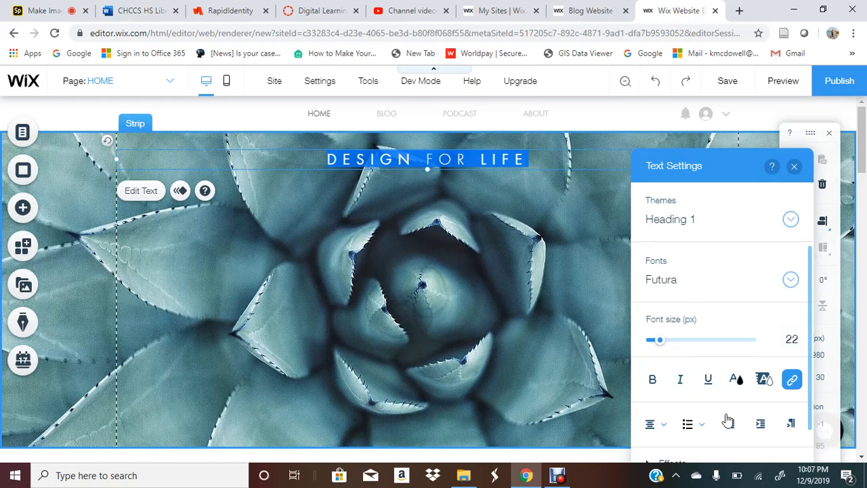
pyautogui.moveTo(736, 379)
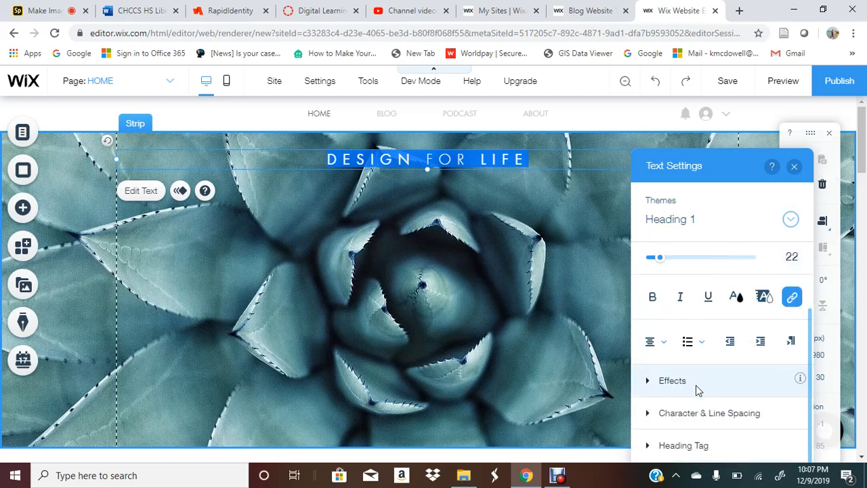
# Show the Effects options in the DESIGN FOR LIFE heading's Text Settings.
pyautogui.click(672, 380)
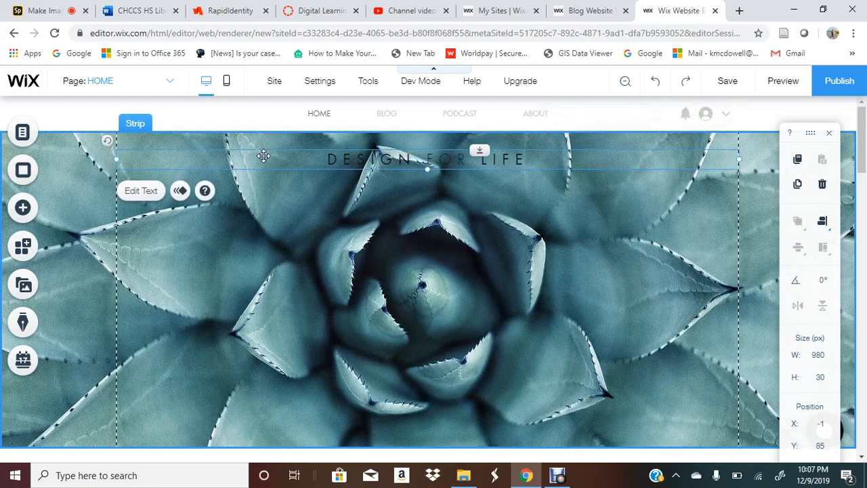
pyautogui.moveTo(180, 190)
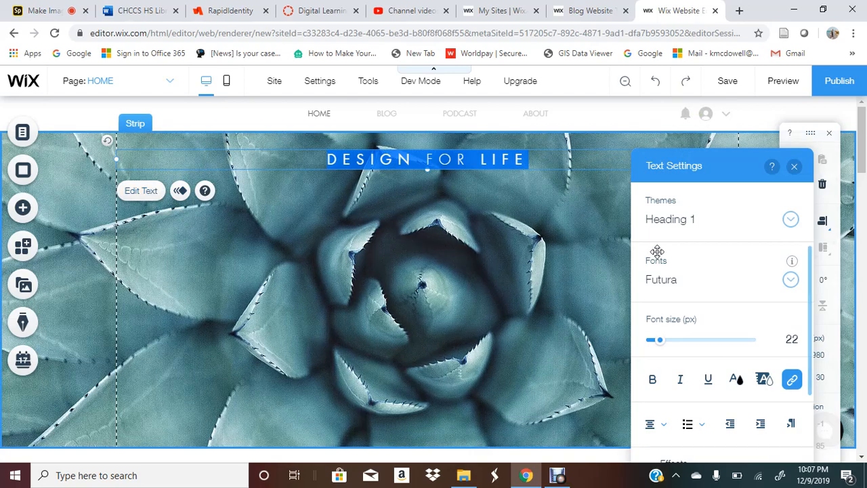
pyautogui.scroll(-3)
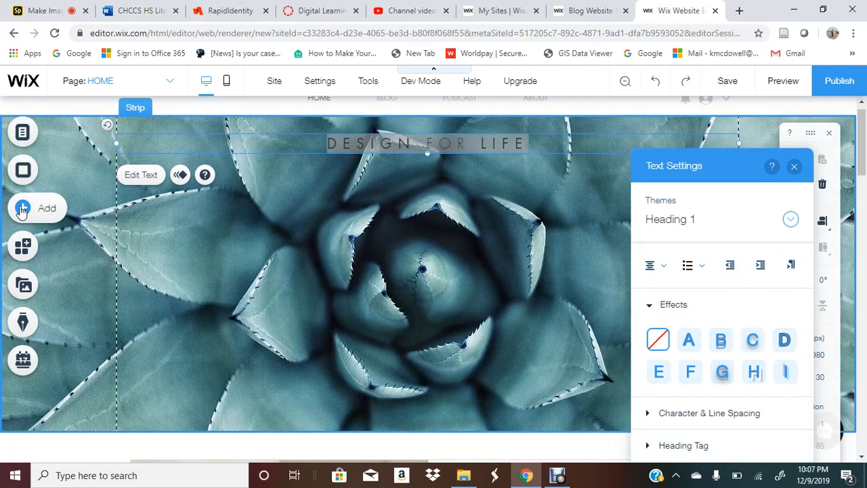
# Browse the Add panel's Gallery styles to add a gallery below the heading strip.
pyautogui.click(23, 208)
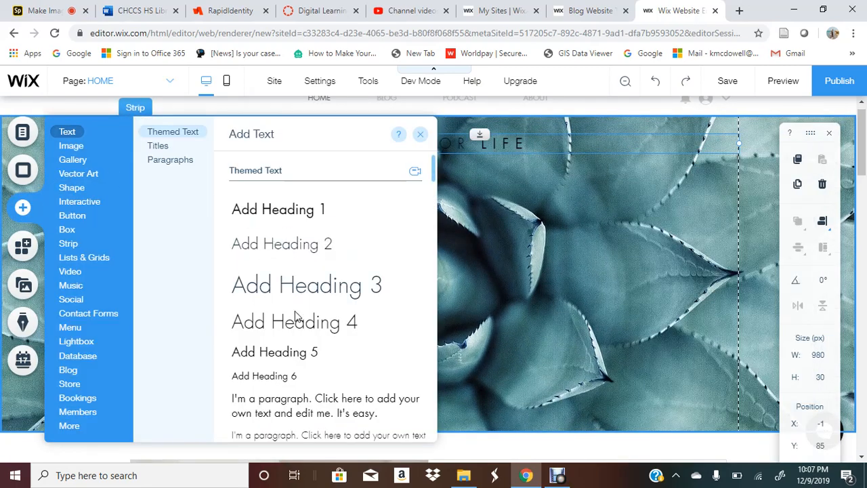
pyautogui.scroll(-3)
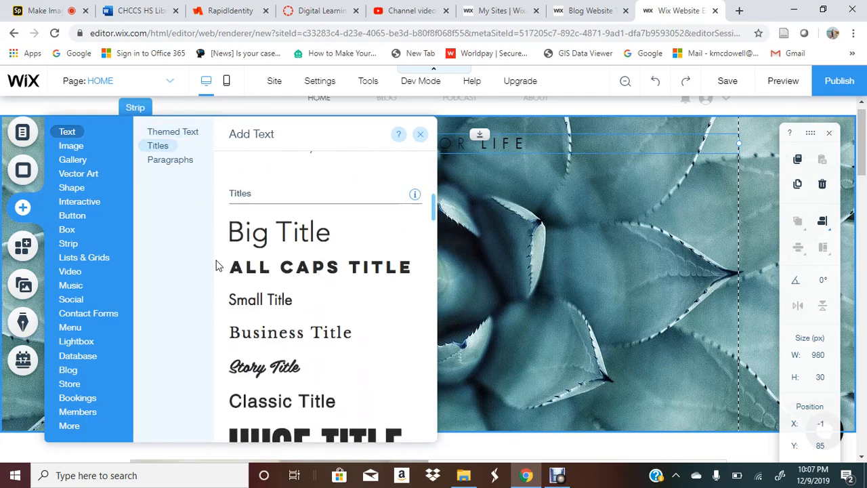
pyautogui.click(173, 131)
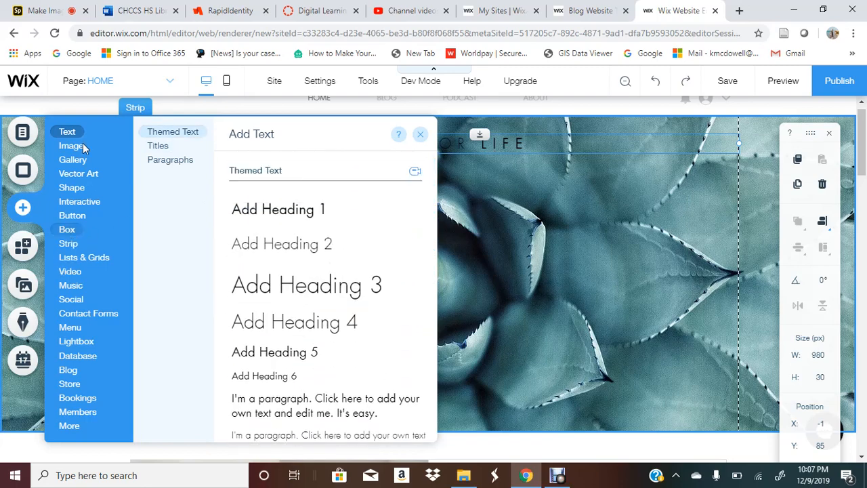
pyautogui.click(73, 159)
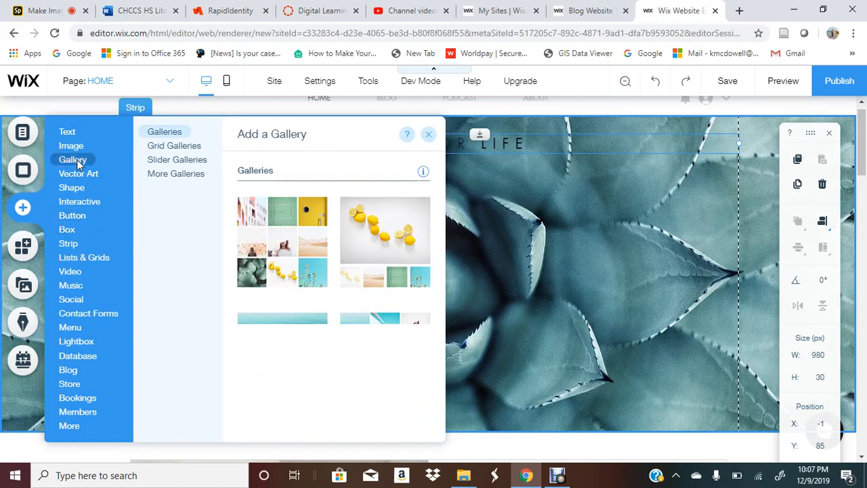
pyautogui.scroll(-3)
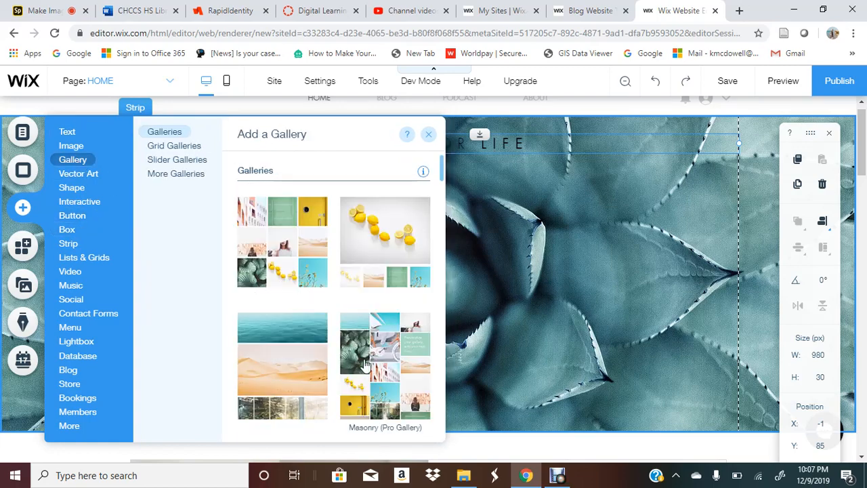
pyautogui.scroll(-3)
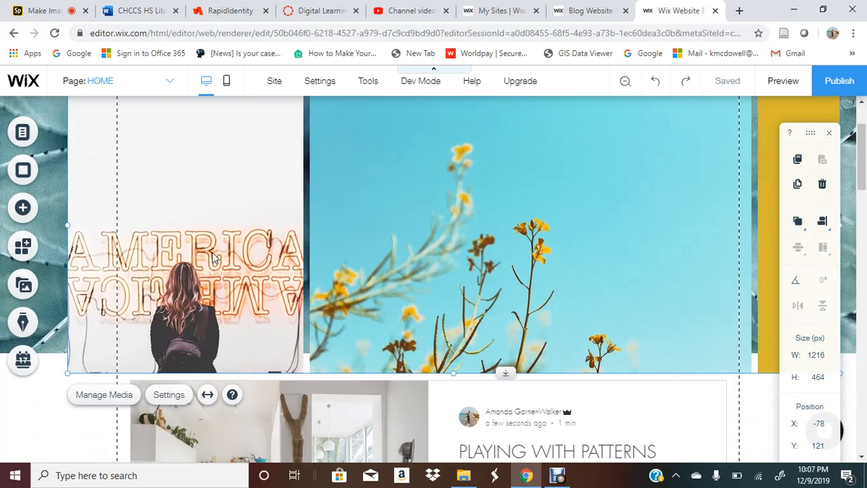
pyautogui.scroll(-3)
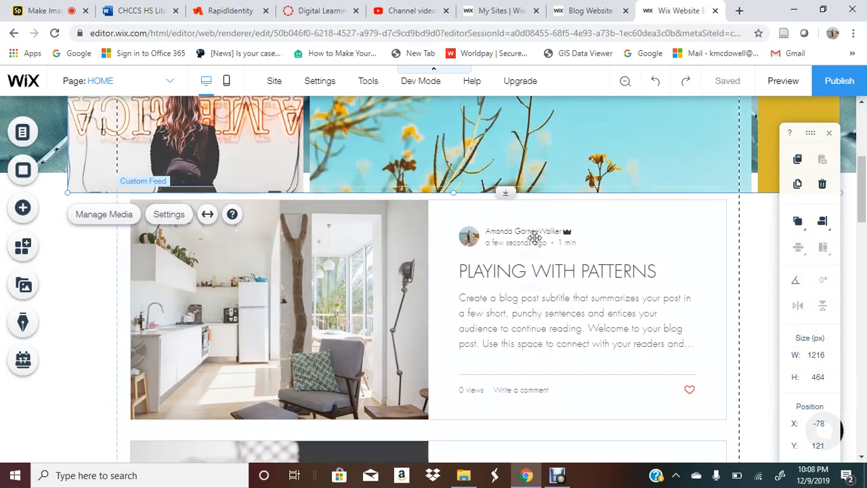
pyautogui.scroll(-3)
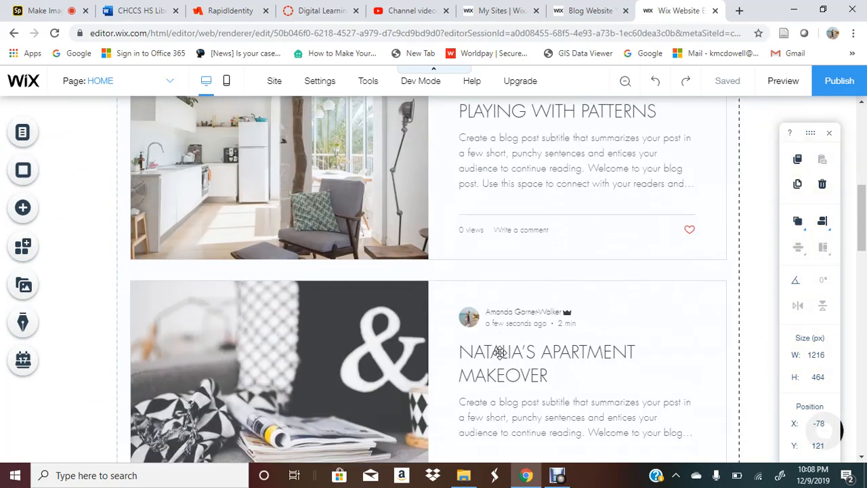
pyautogui.scroll(-3)
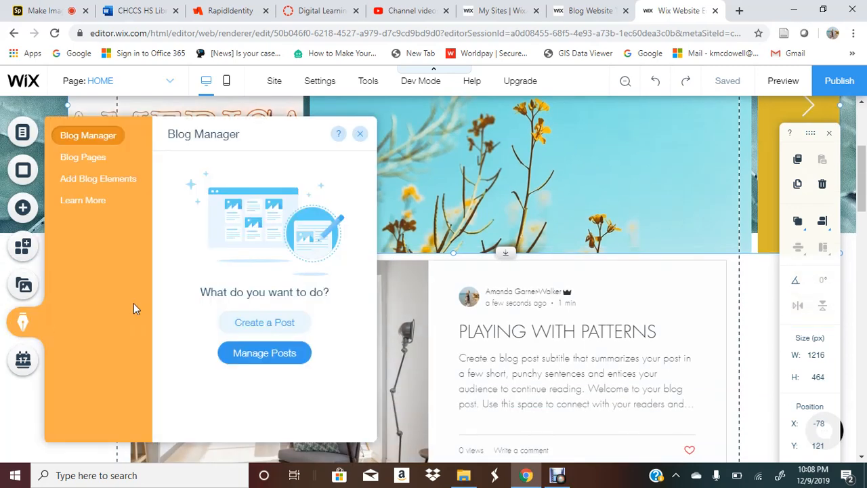
# Open Blog Manager's Manage Posts to list the published posts.
pyautogui.click(264, 353)
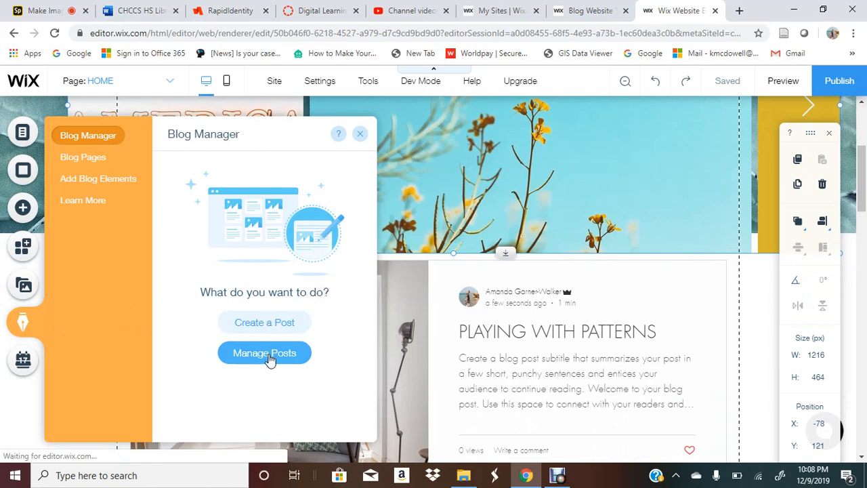
pyautogui.click(264, 352)
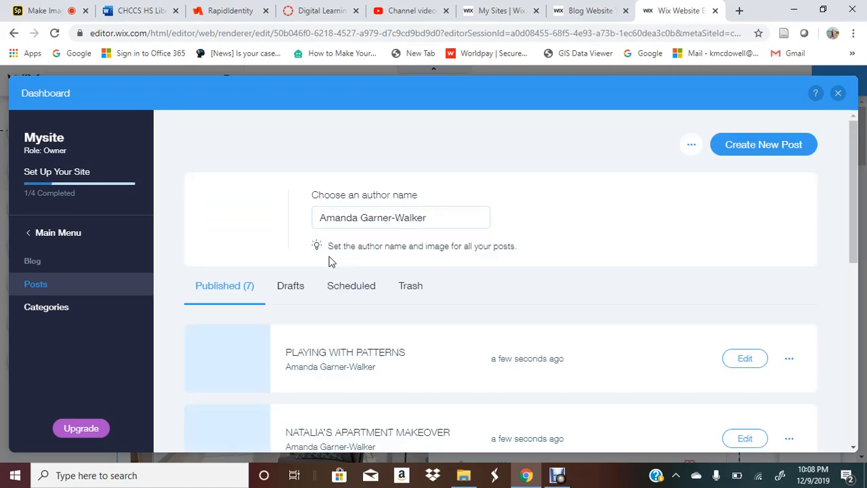
# Review the seven published posts, check PLAYING WITH PATTERNS' options, and close the Dashboard.
pyautogui.scroll(-3)
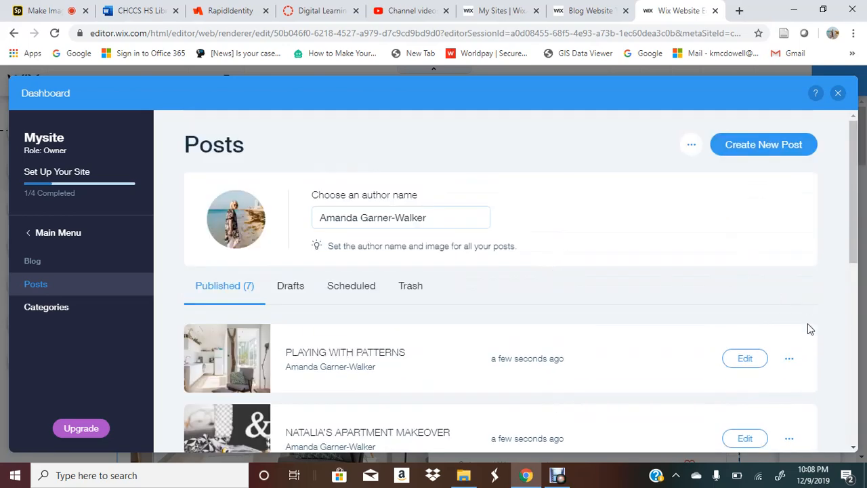
pyautogui.moveTo(396, 273)
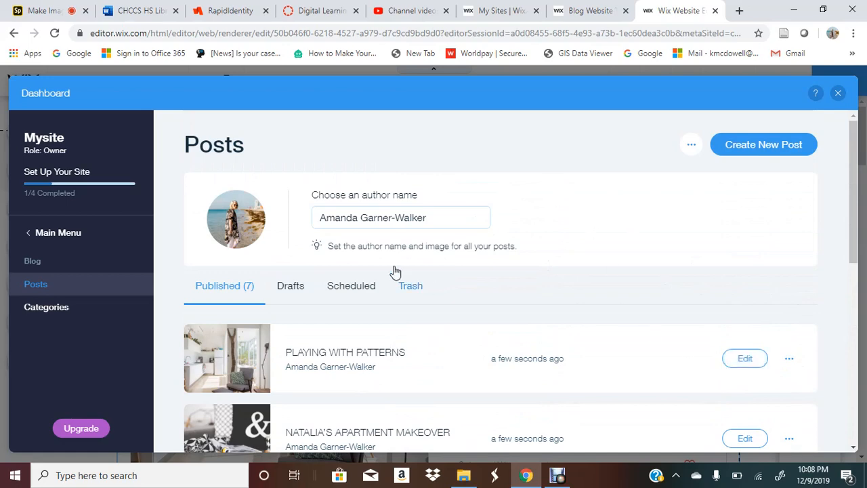
pyautogui.moveTo(235, 218)
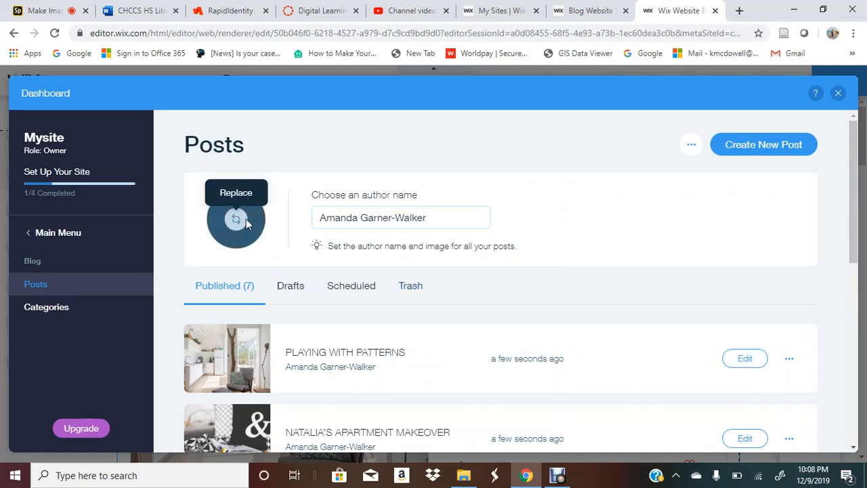
pyautogui.scroll(-3)
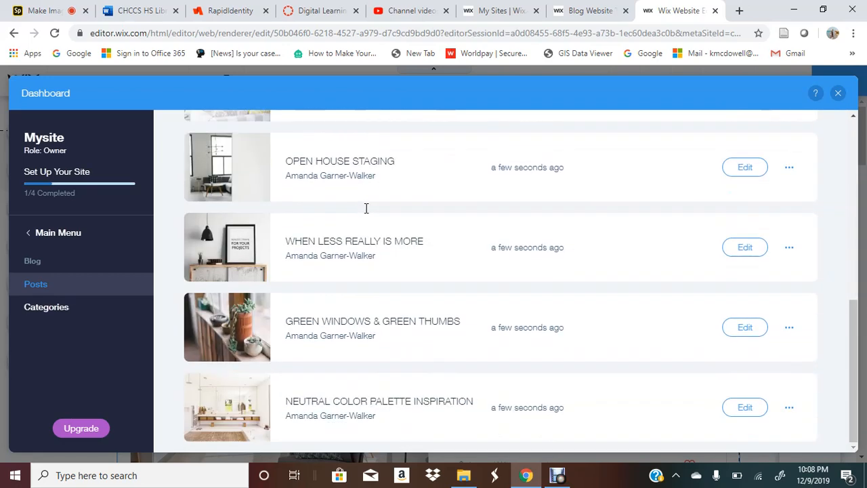
pyautogui.moveTo(454, 287)
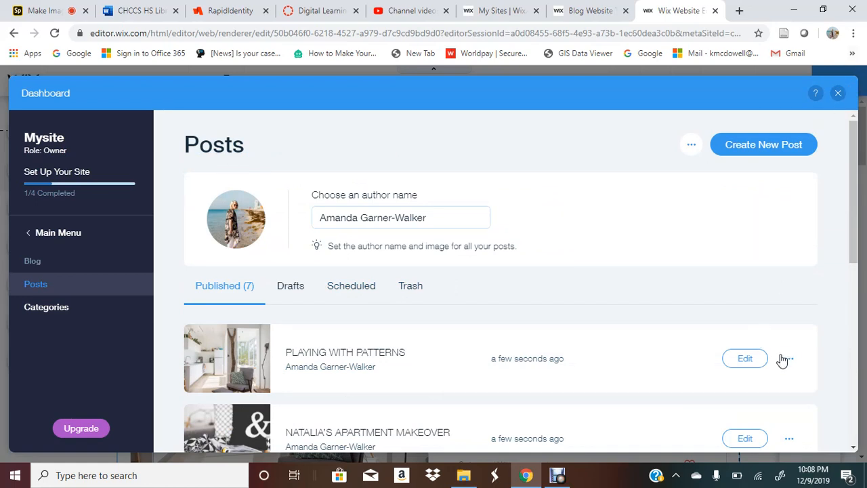
pyautogui.click(788, 358)
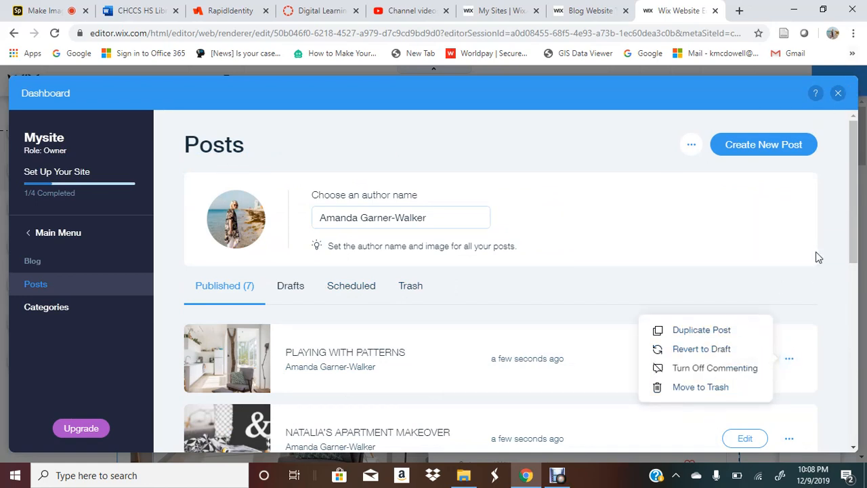
pyautogui.click(838, 92)
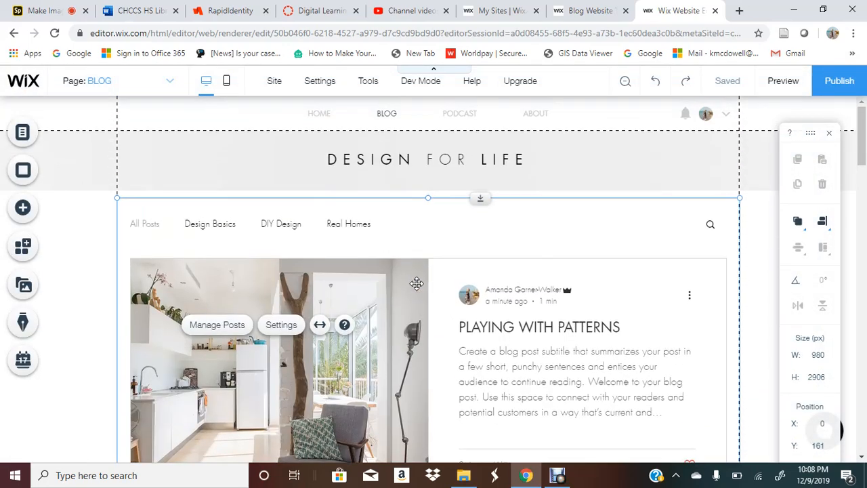
pyautogui.moveTo(22, 246)
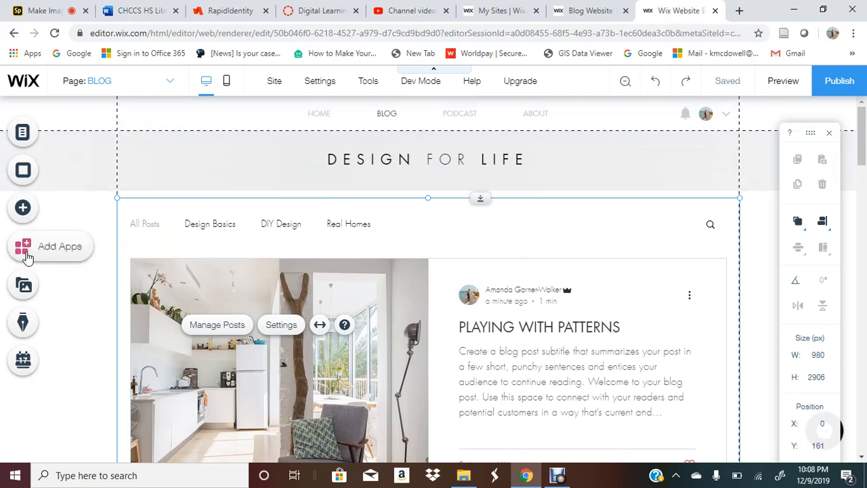
pyautogui.click(22, 245)
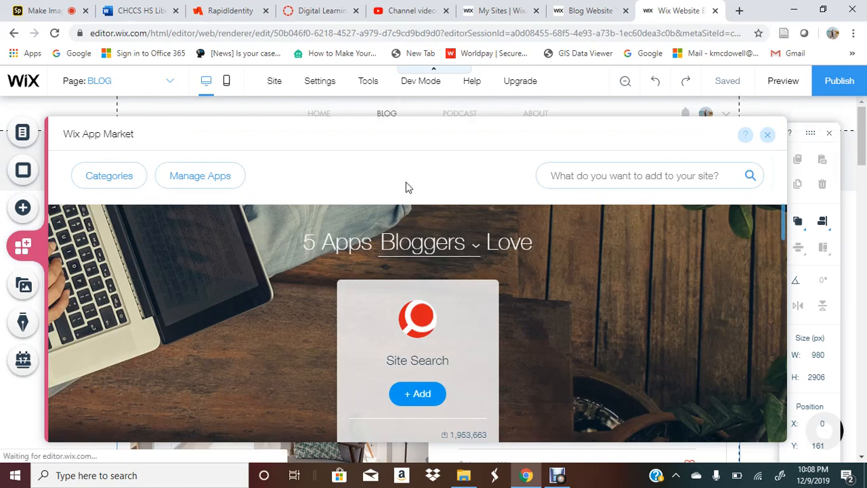
pyautogui.scroll(-3)
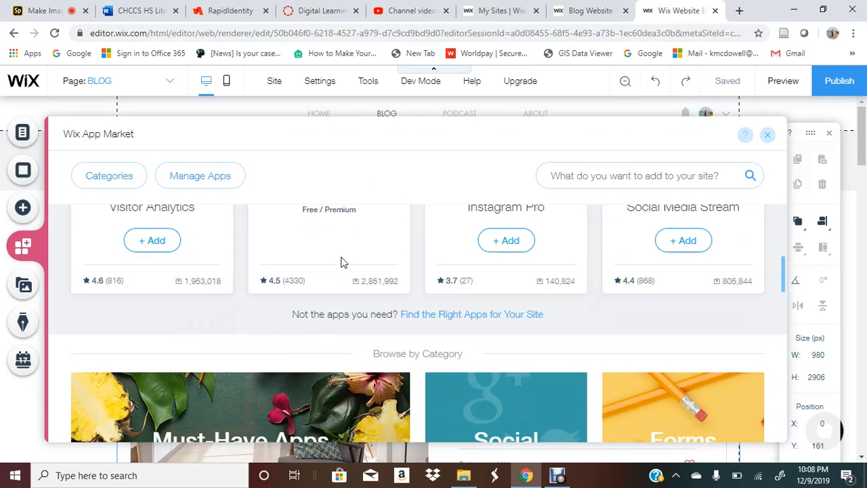
pyautogui.scroll(-3)
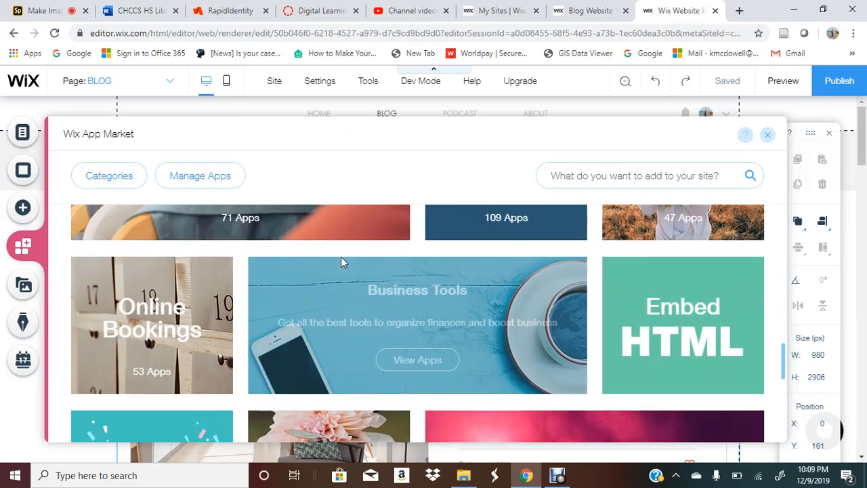
pyautogui.scroll(-3)
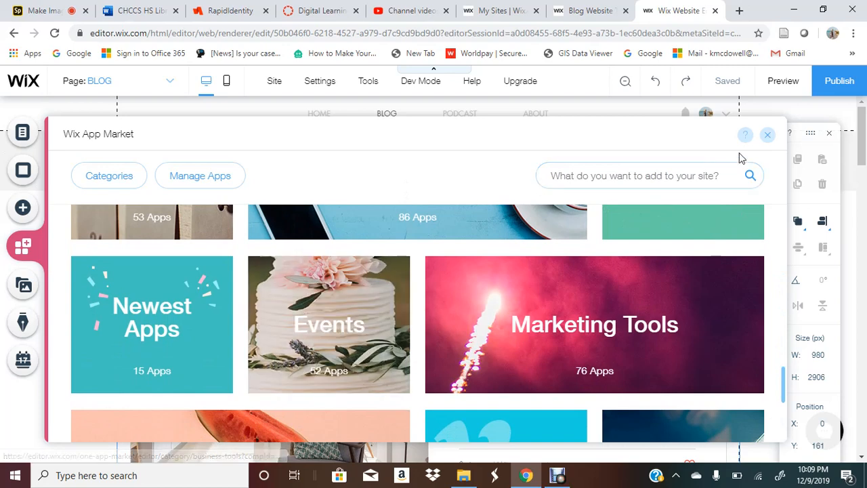
pyautogui.click(767, 134)
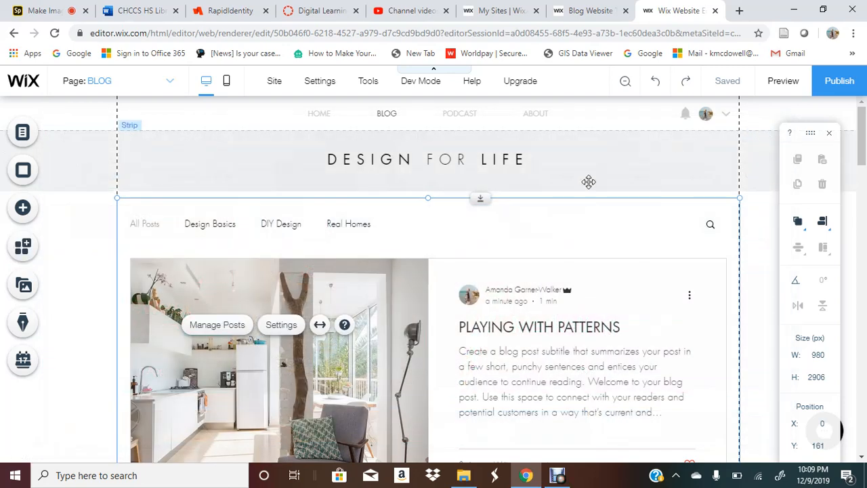
pyautogui.moveTo(493, 151)
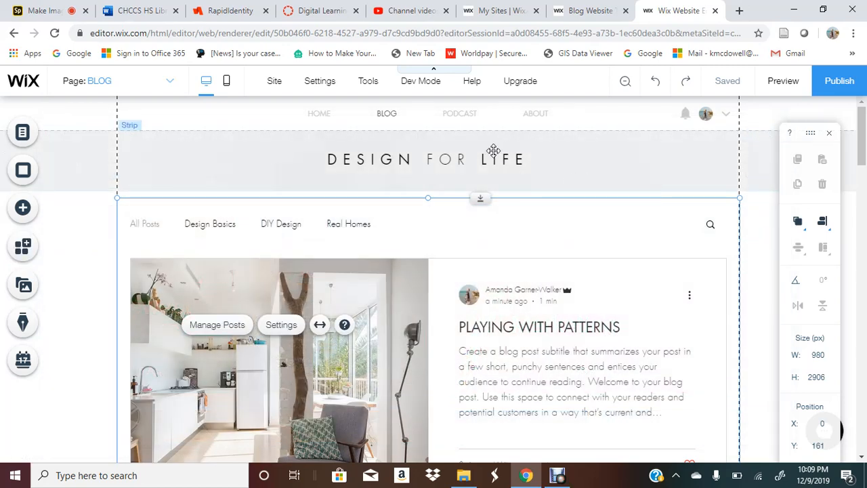